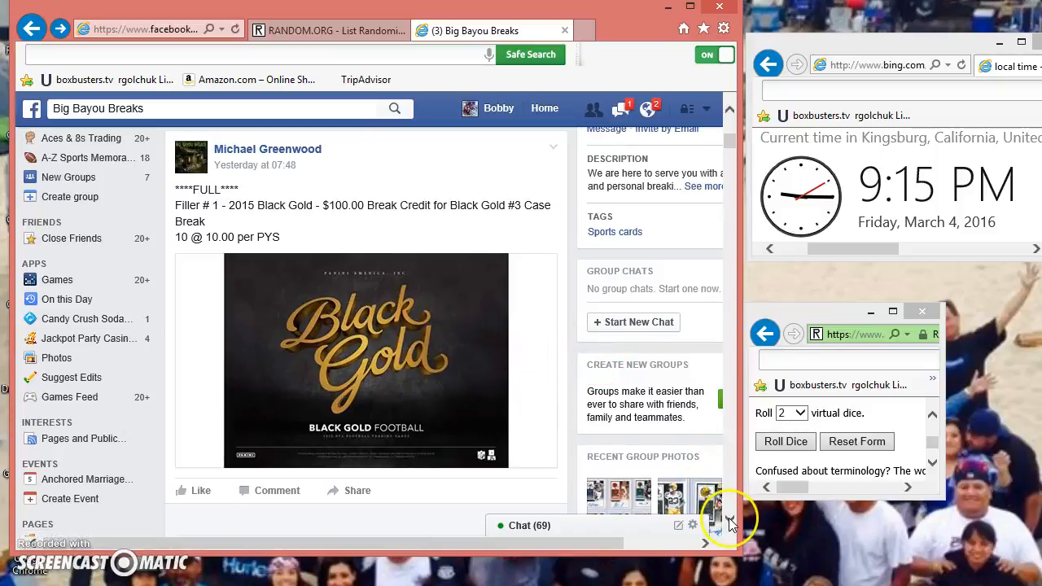
Step: Select and copy the ten numbered names from the LIST comment under the Black Gold post
{"action": "scroll", "scroll_direction": "down", "scroll_amount": 3}
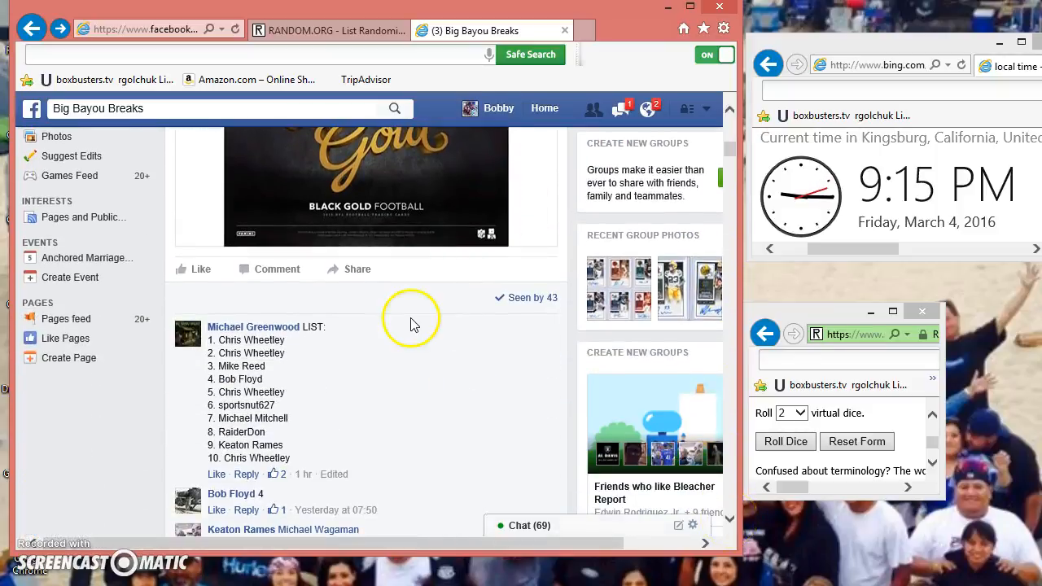
{"action": "left_click_drag", "start_coordinate": [208, 340], "coordinate": [281, 383]}
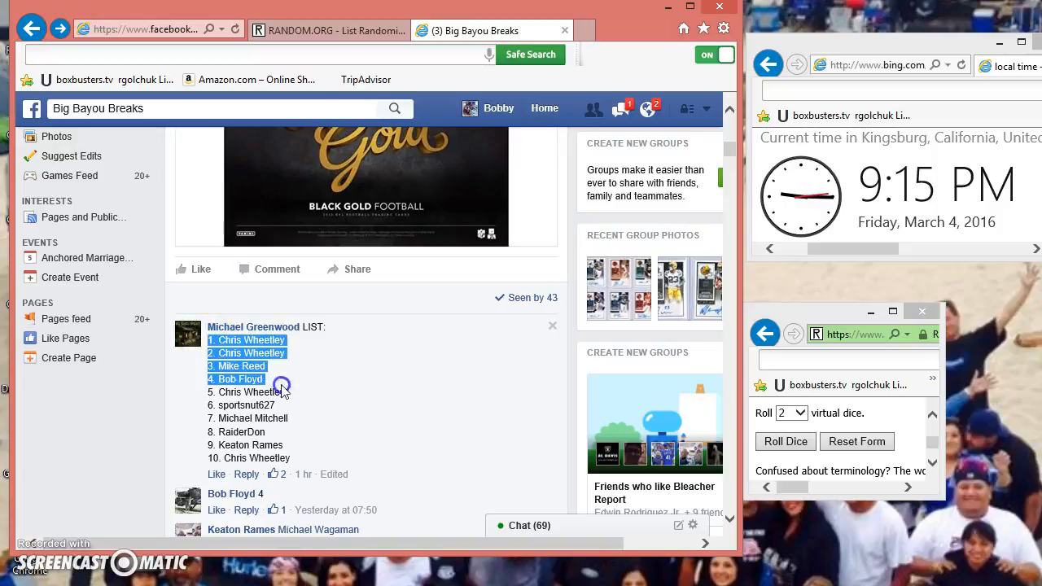
{"action": "left_click_drag", "start_coordinate": [281, 385], "coordinate": [261, 457]}
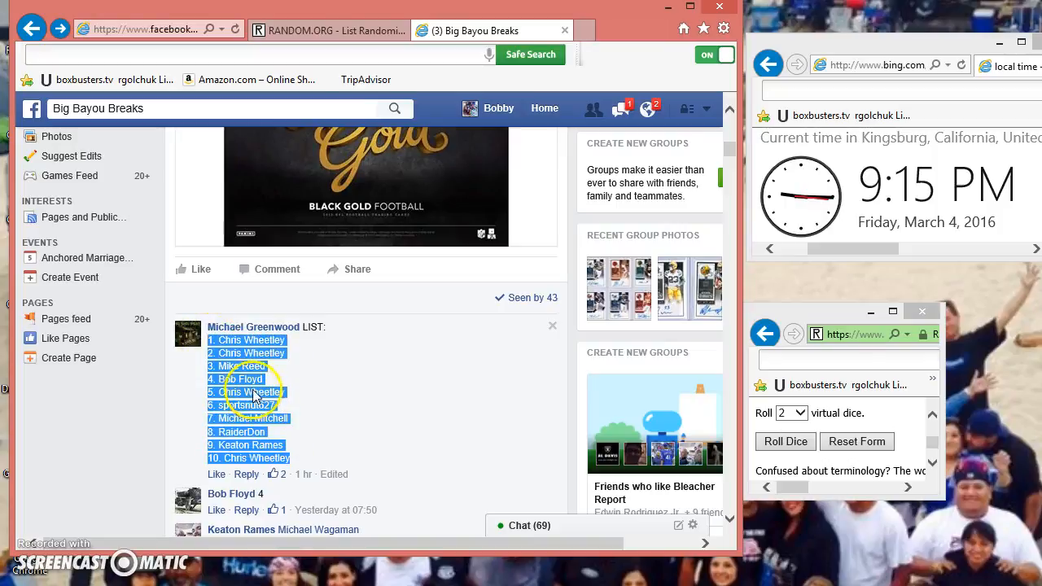
{"action": "right_click", "coordinate": [256, 382]}
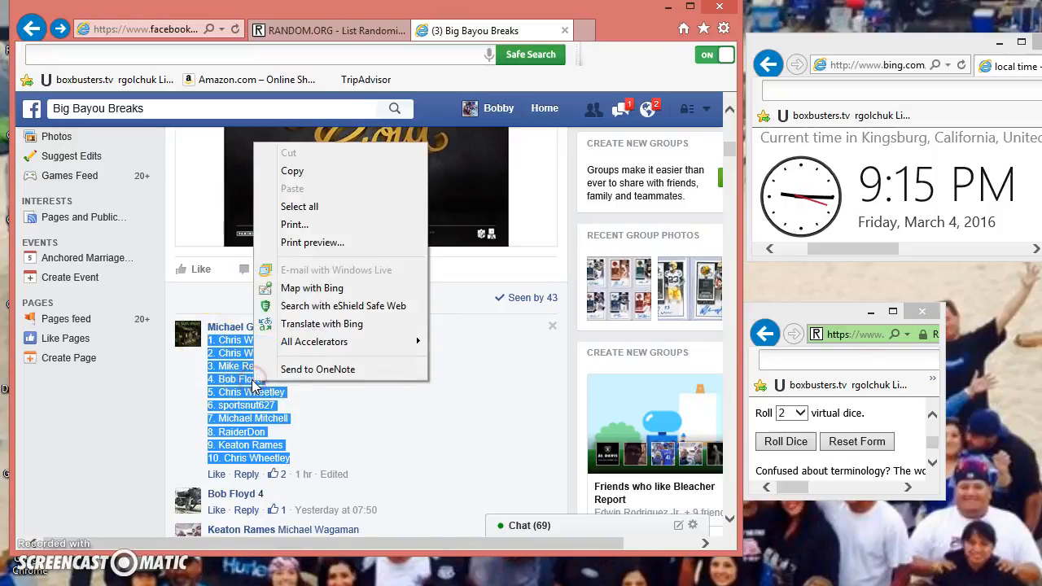
{"action": "left_click", "coordinate": [367, 171]}
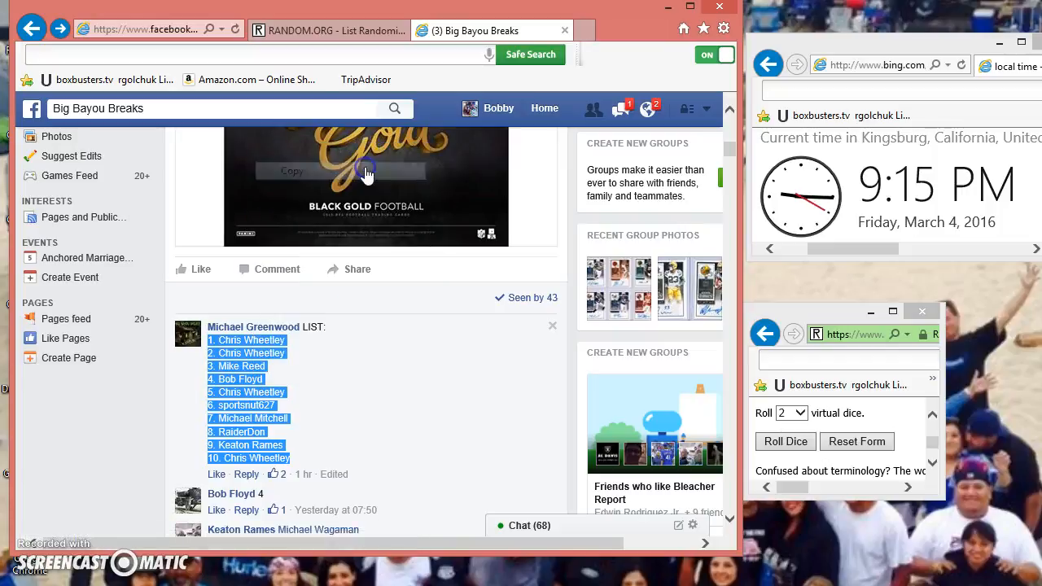
Step: Paste the ten copied names into RANDOM.ORG's list items box, then return to Big Bayou Breaks
{"action": "left_click", "coordinate": [329, 30]}
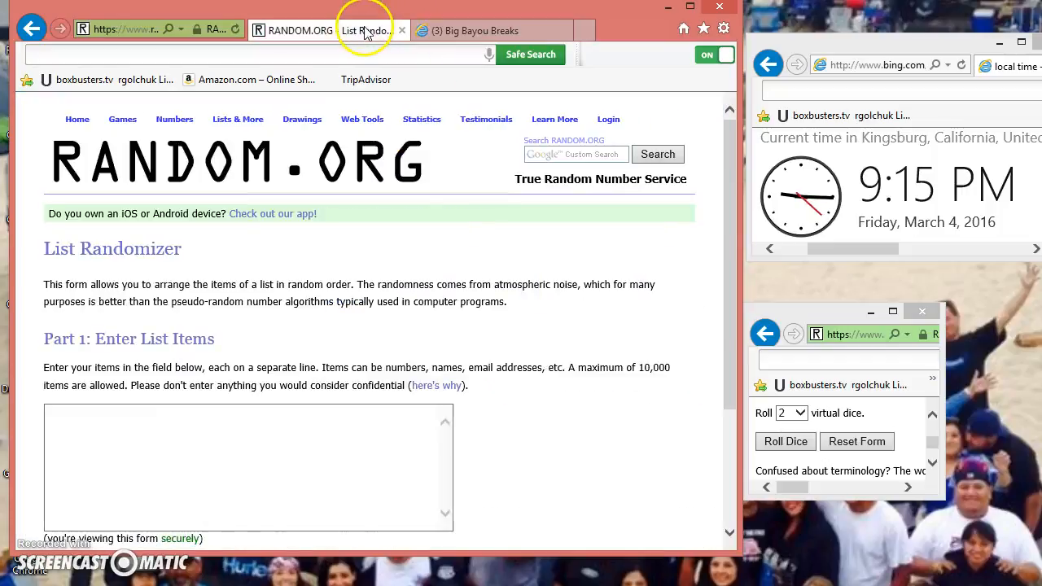
{"action": "left_click", "coordinate": [244, 464]}
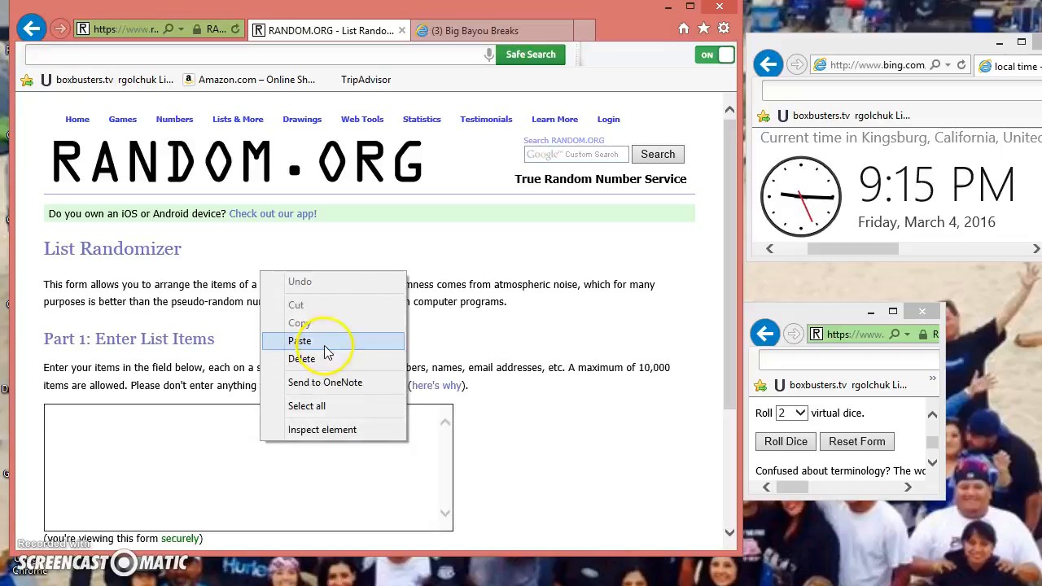
{"action": "left_click", "coordinate": [301, 341]}
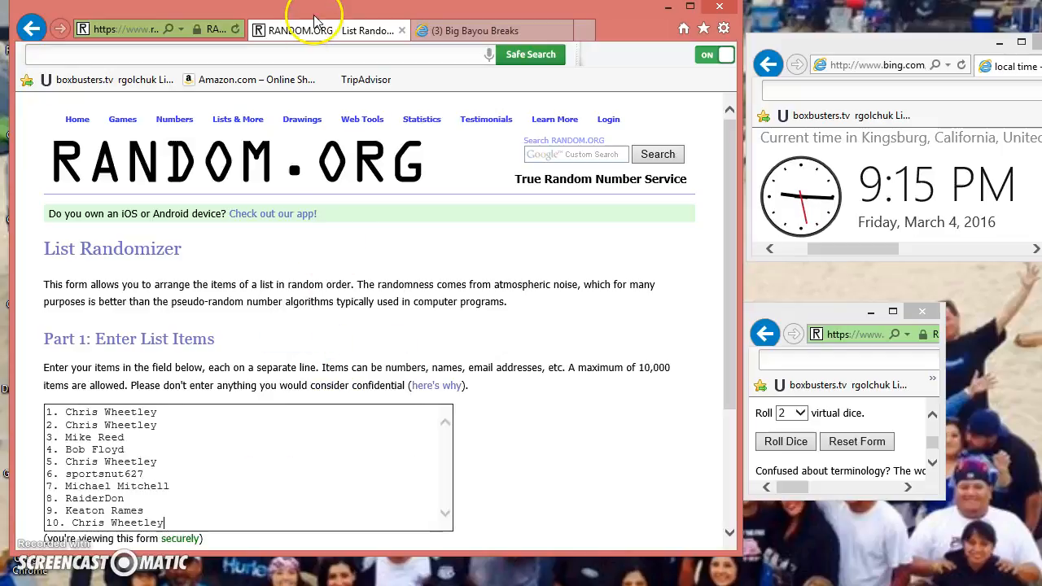
{"action": "left_click", "coordinate": [472, 30]}
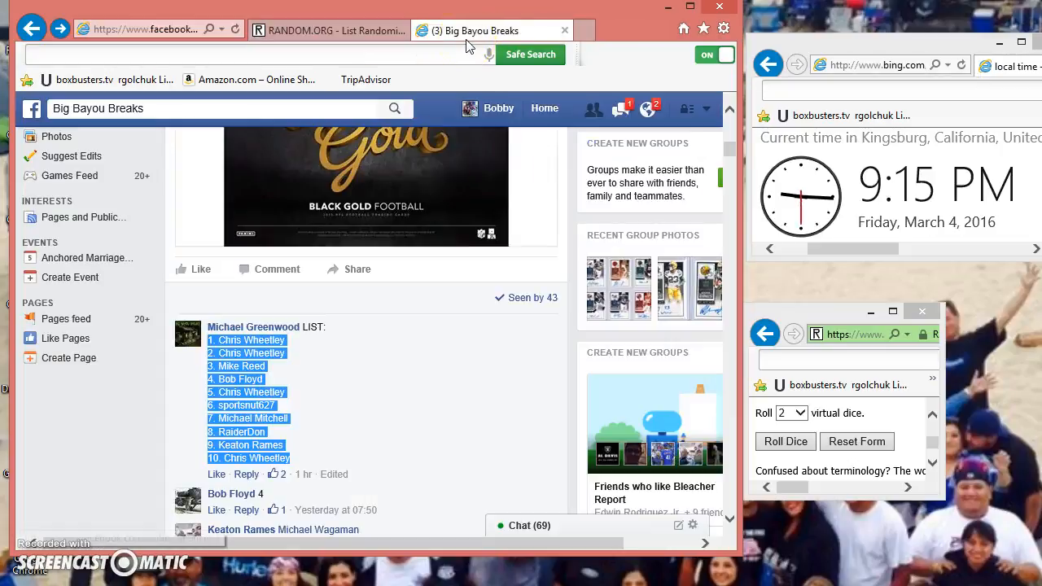
{"action": "mouse_move", "coordinate": [737, 98]}
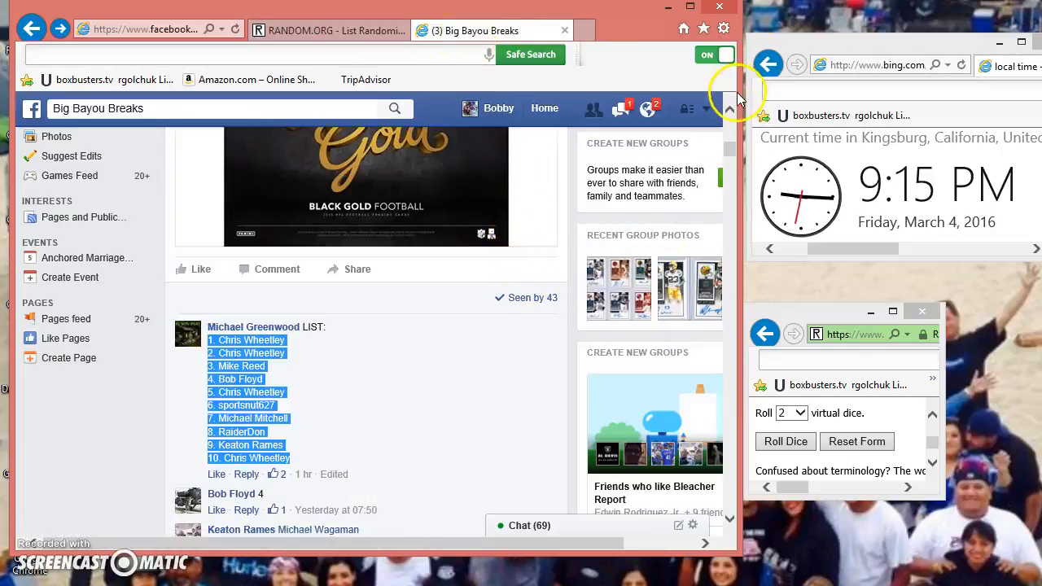
Step: Scroll to the Black Gold filler post and comment 'LIVE' on it
{"action": "scroll", "scroll_direction": "up", "scroll_amount": 3}
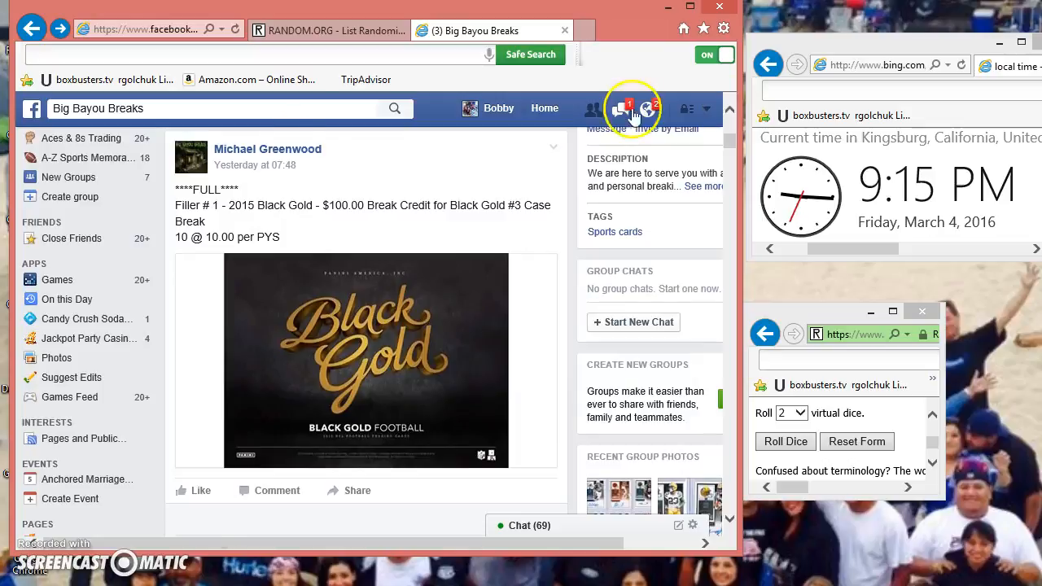
{"action": "mouse_move", "coordinate": [295, 209]}
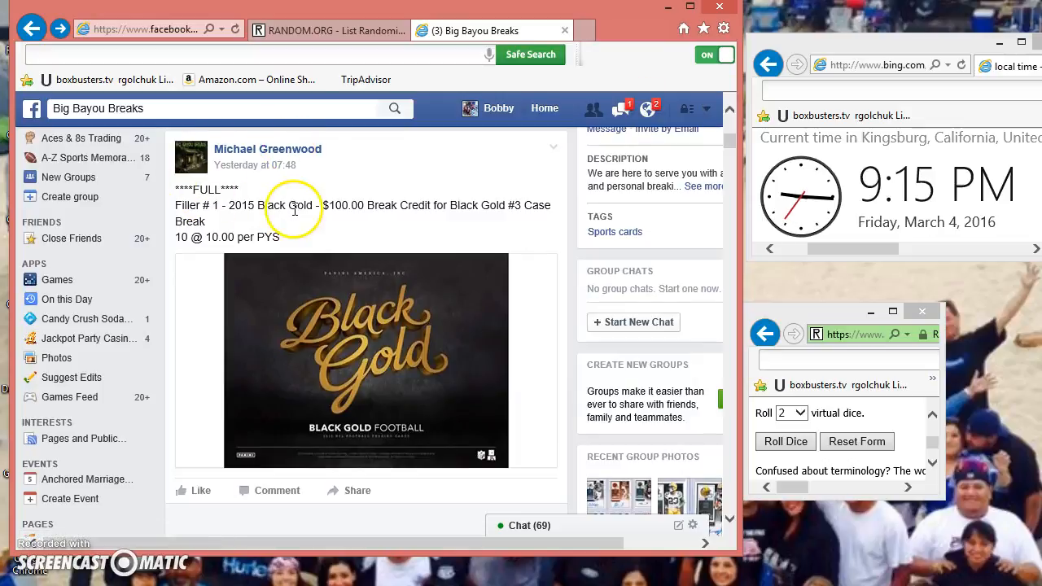
{"action": "mouse_move", "coordinate": [478, 213]}
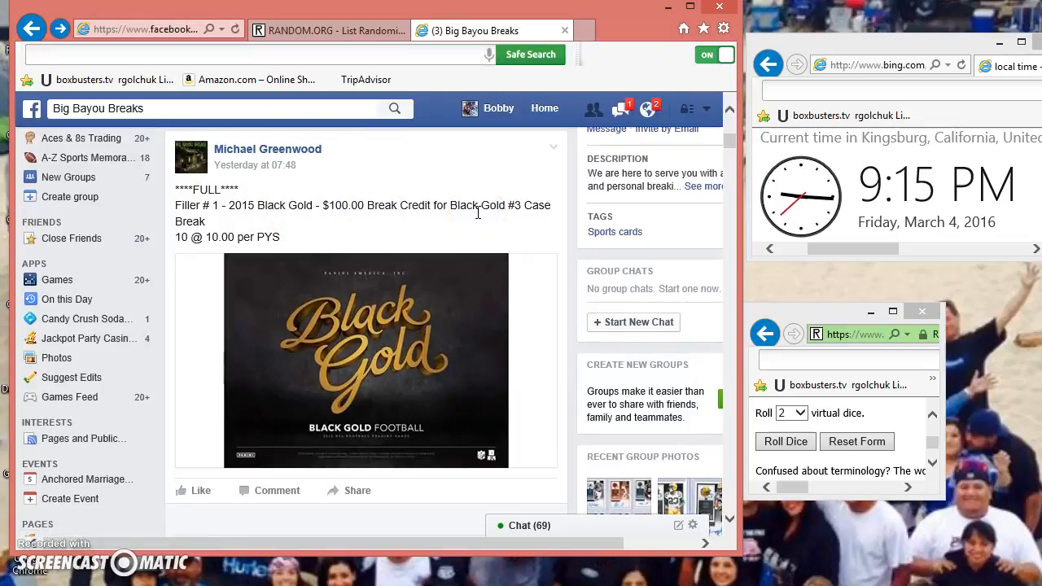
{"action": "mouse_move", "coordinate": [689, 476]}
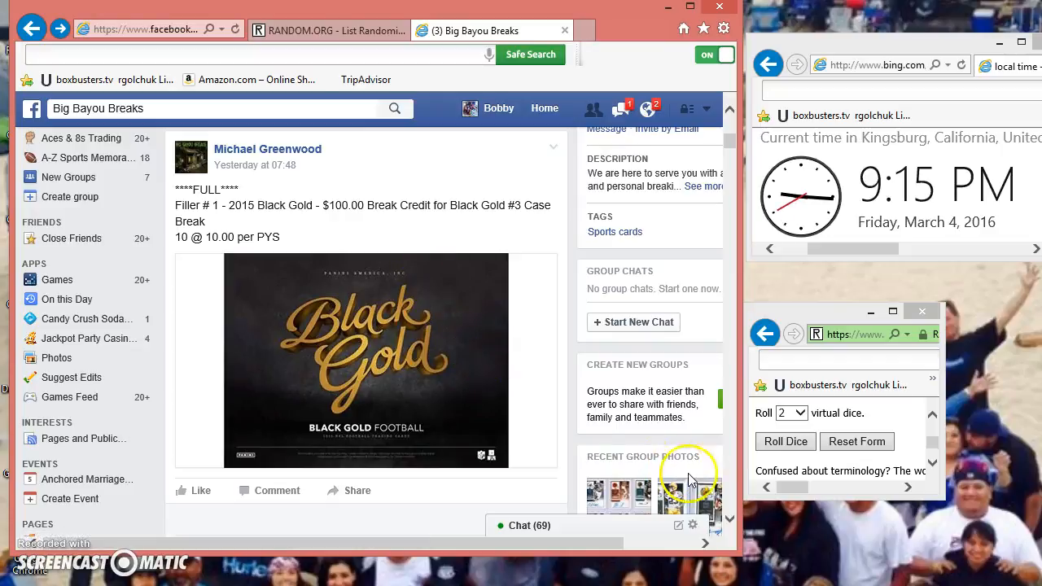
{"action": "scroll", "scroll_direction": "down", "scroll_amount": 3}
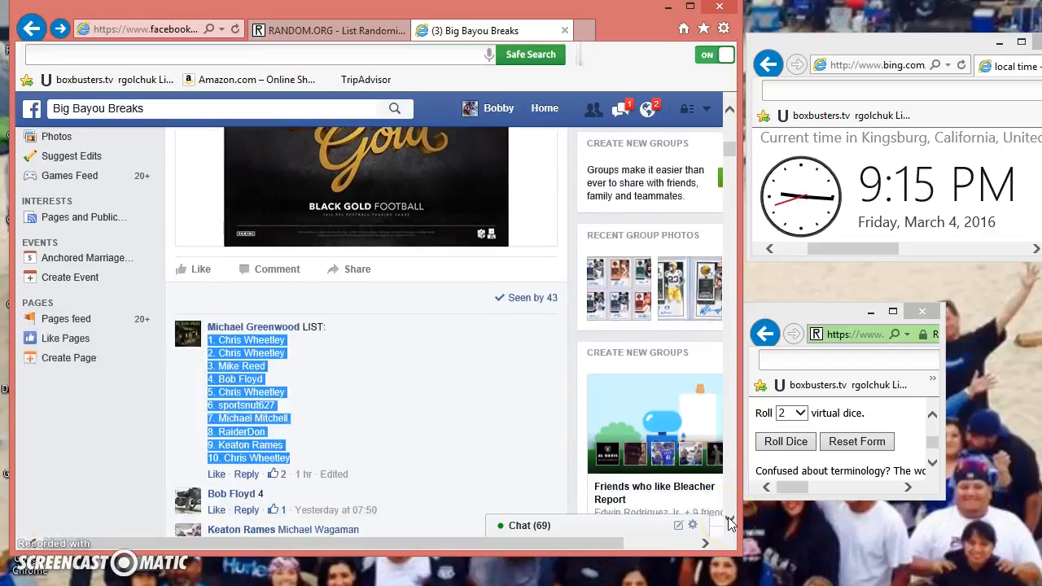
{"action": "scroll", "scroll_direction": "down", "scroll_amount": 3}
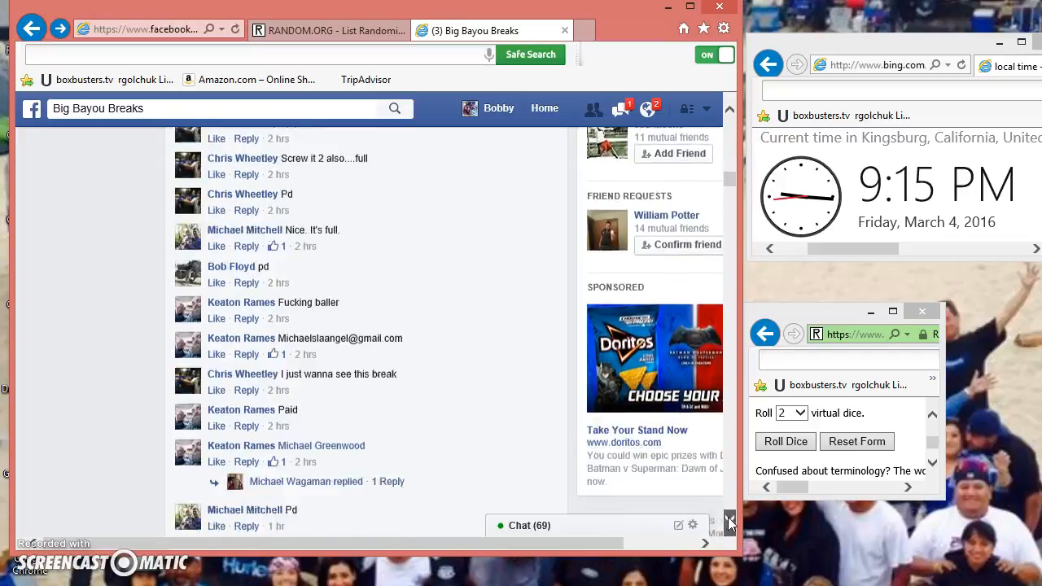
{"action": "scroll", "scroll_direction": "down", "scroll_amount": 3}
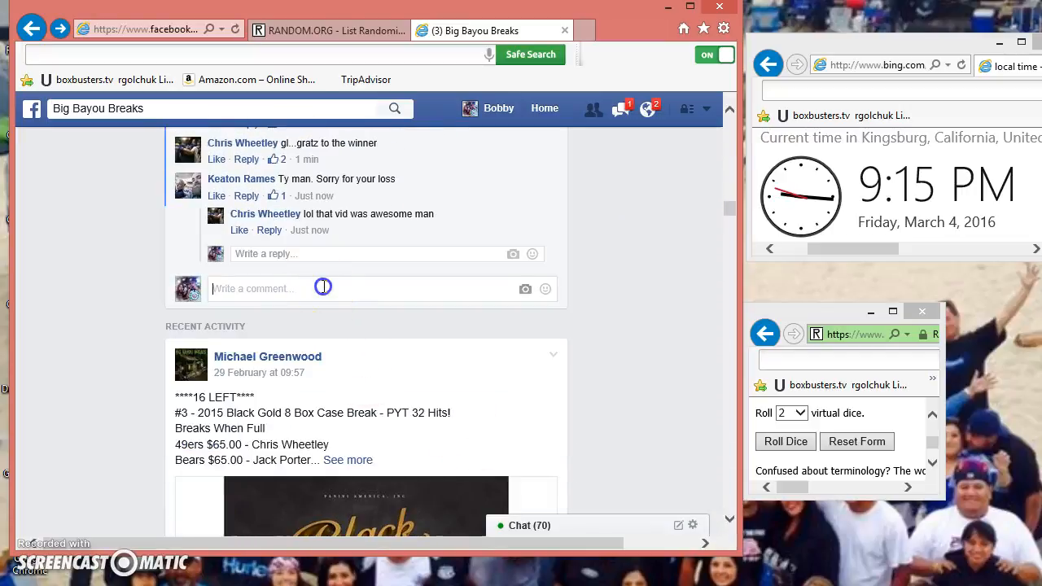
{"action": "type", "text": "LIVE"}
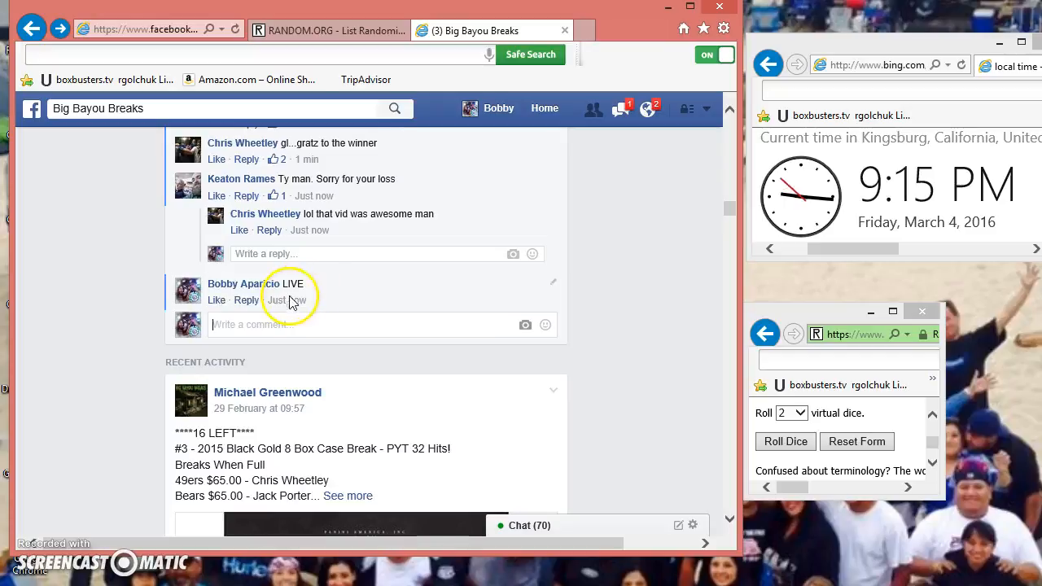
{"action": "mouse_move", "coordinate": [288, 300]}
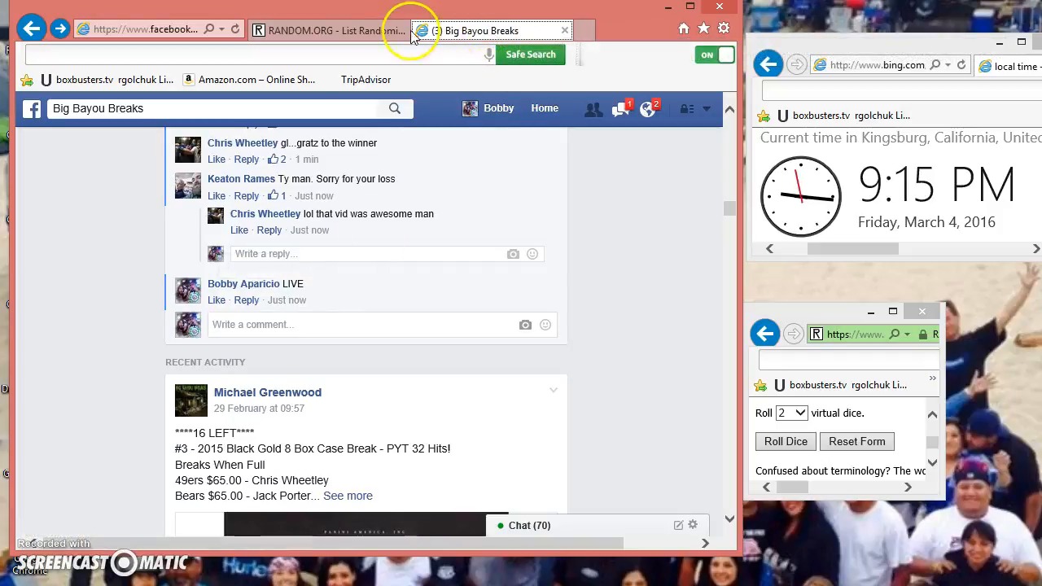
Step: Return to the ten-name List Randomizer and roll the two virtual dice in the dice window
{"action": "left_click", "coordinate": [333, 30]}
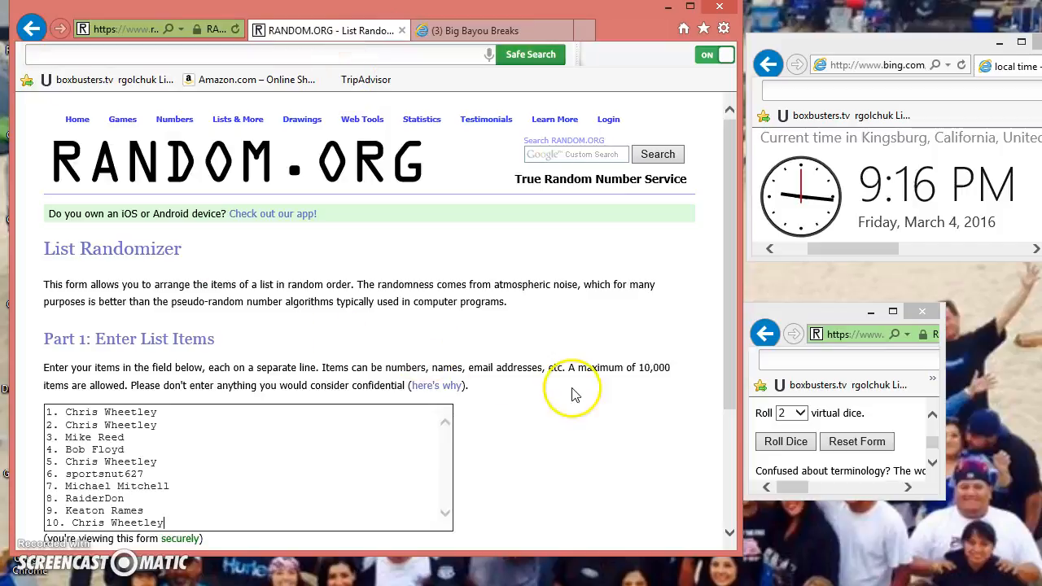
{"action": "scroll", "scroll_direction": "down", "scroll_amount": 3}
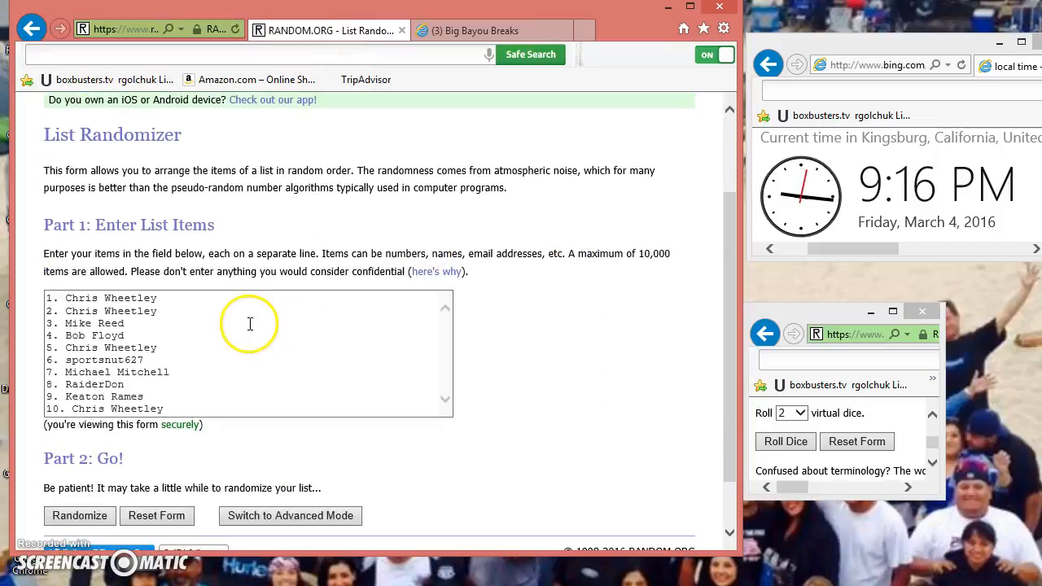
{"action": "mouse_move", "coordinate": [98, 350]}
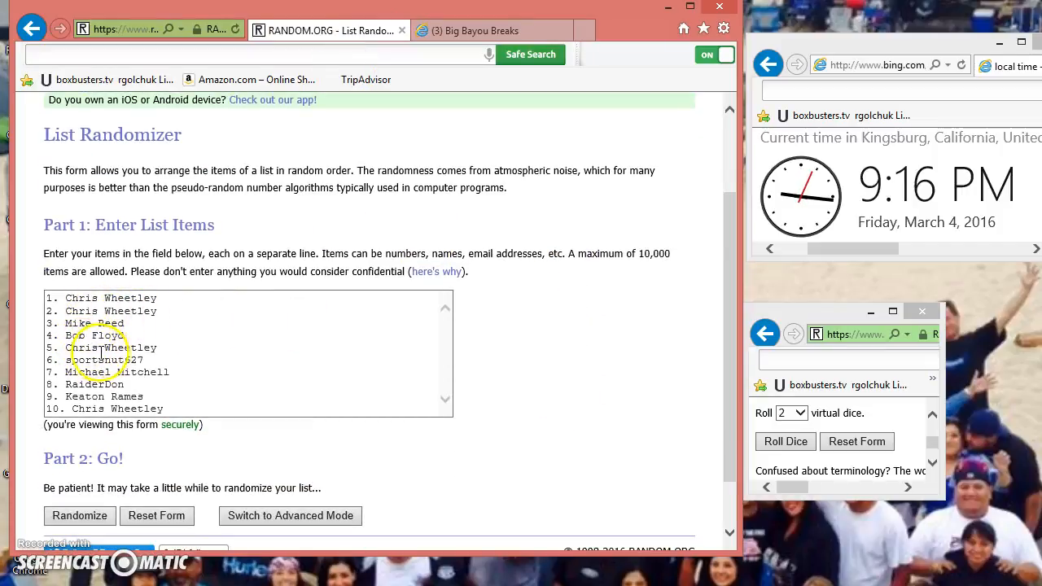
{"action": "mouse_move", "coordinate": [161, 377]}
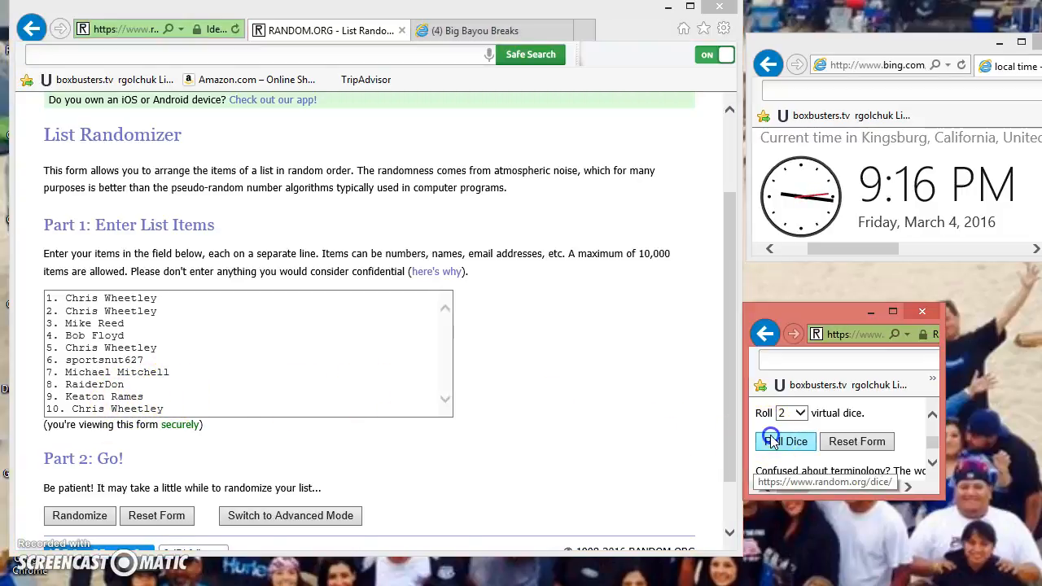
{"action": "left_click", "coordinate": [786, 440]}
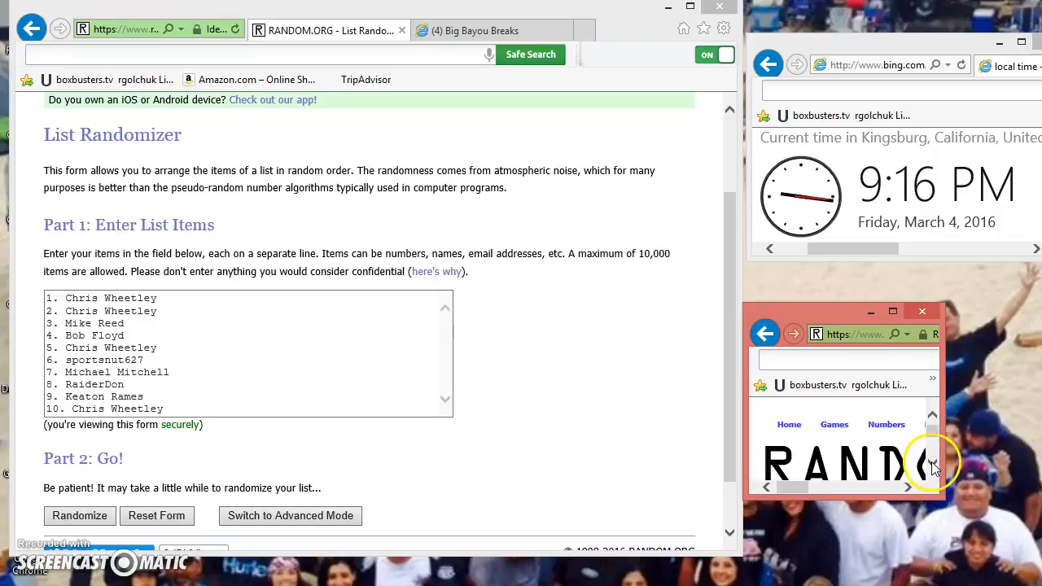
{"action": "scroll", "scroll_direction": "down", "scroll_amount": 3}
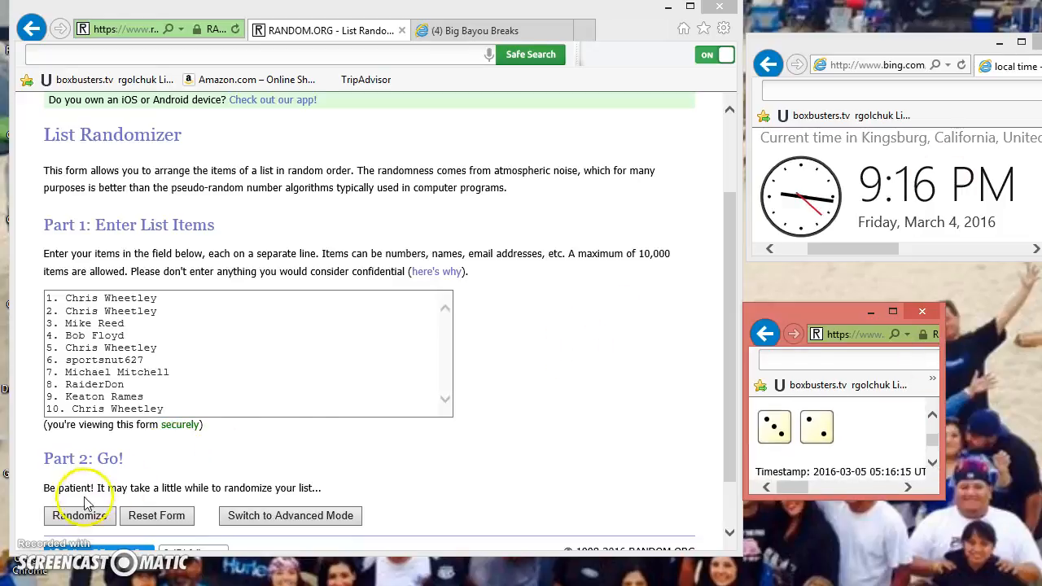
Step: Randomize the ten-name list the first two times
{"action": "left_click", "coordinate": [79, 515]}
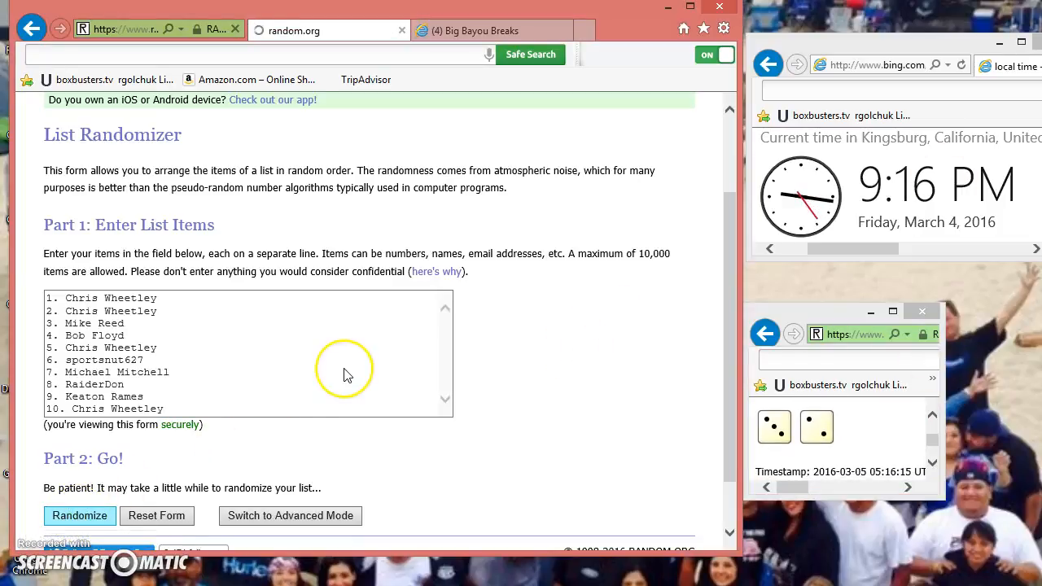
{"action": "left_click", "coordinate": [79, 515]}
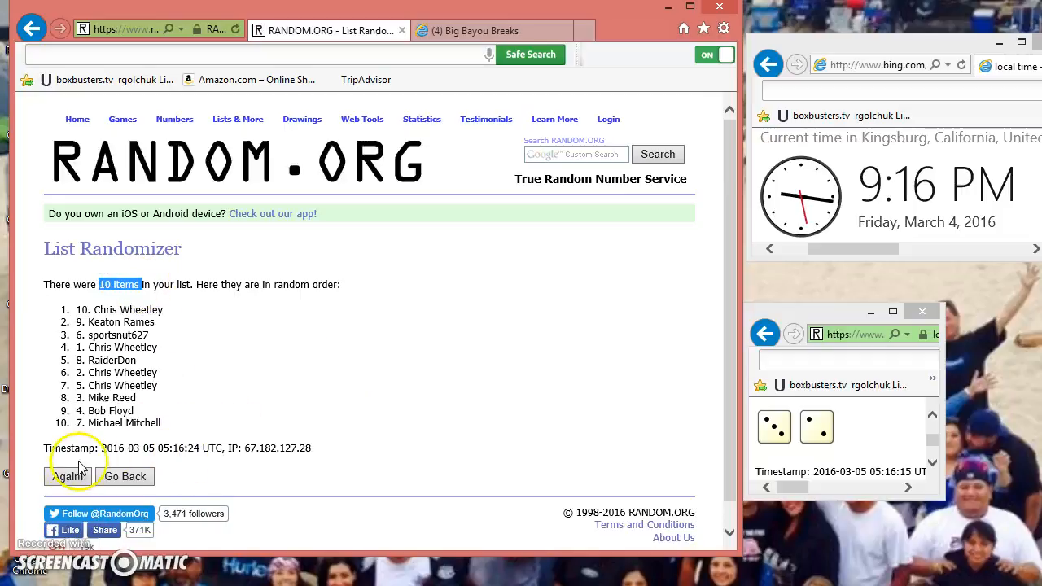
{"action": "left_click", "coordinate": [67, 477]}
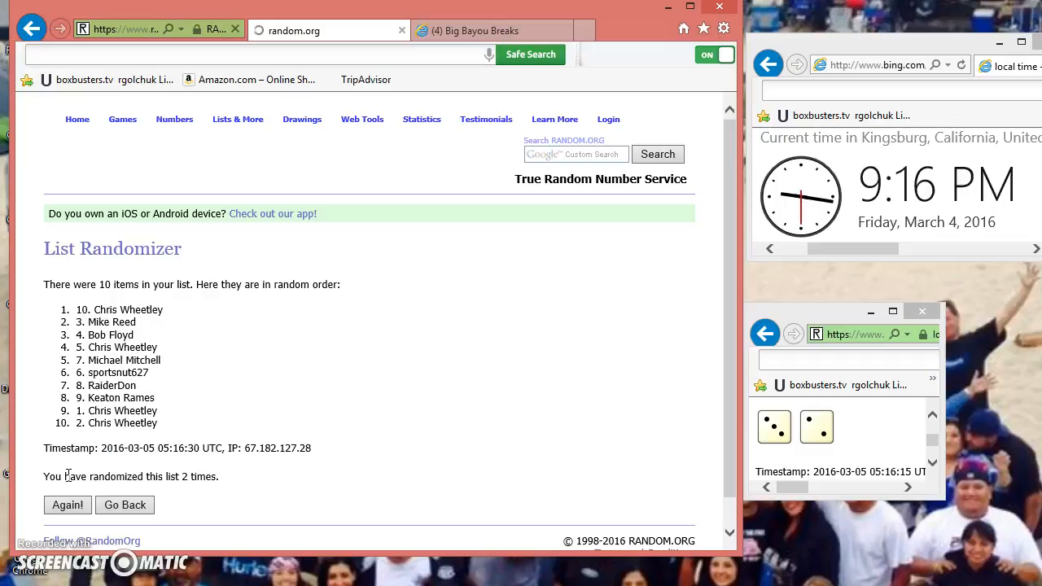
{"action": "left_click", "coordinate": [68, 505]}
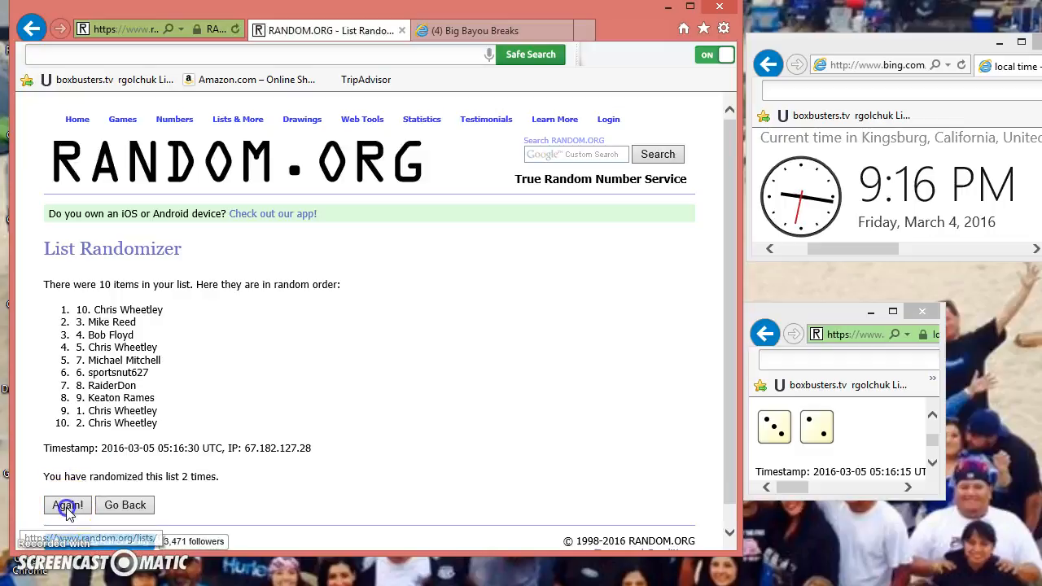
Step: Randomize three more times, reaching five randomizations with RaiderDon first, and highlight the count
{"action": "left_click", "coordinate": [68, 505]}
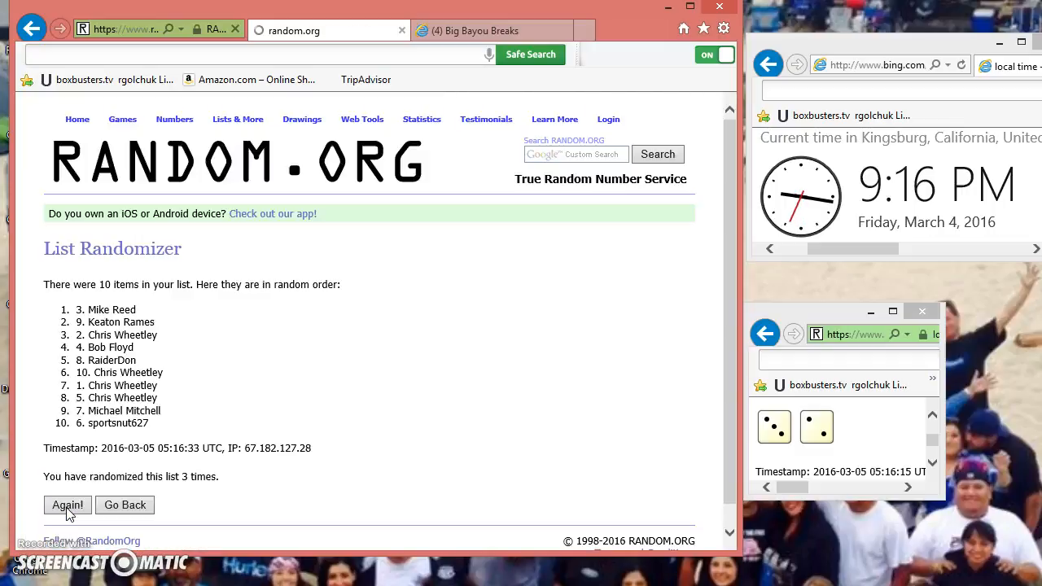
{"action": "left_click", "coordinate": [67, 505]}
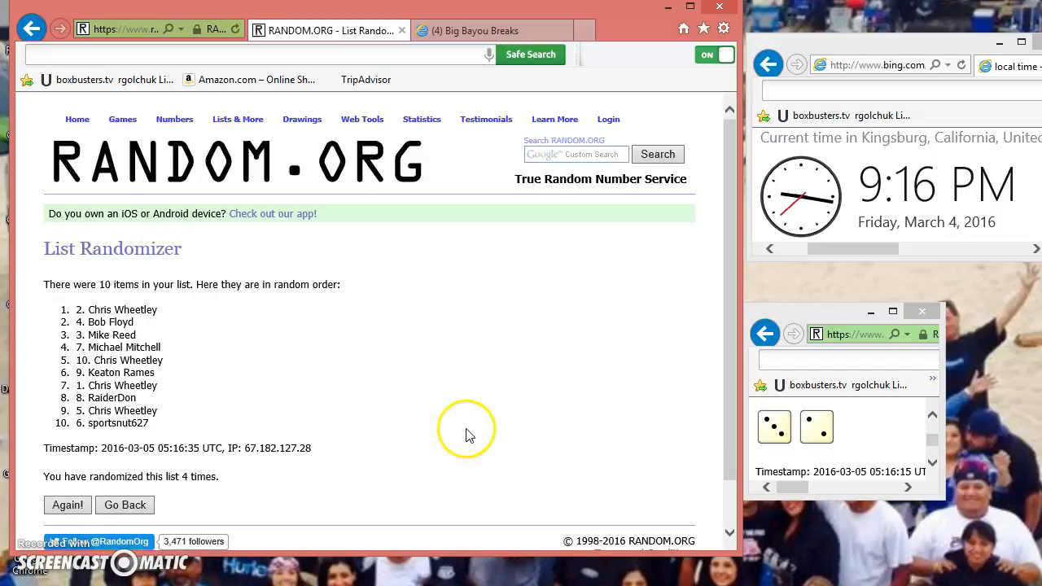
{"action": "mouse_move", "coordinate": [918, 166]}
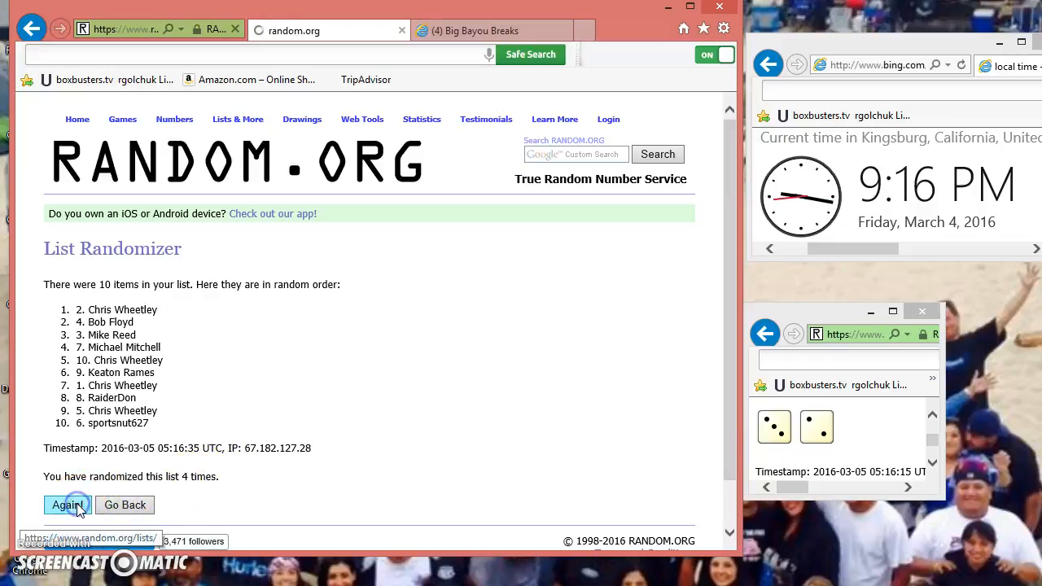
{"action": "left_click", "coordinate": [68, 505]}
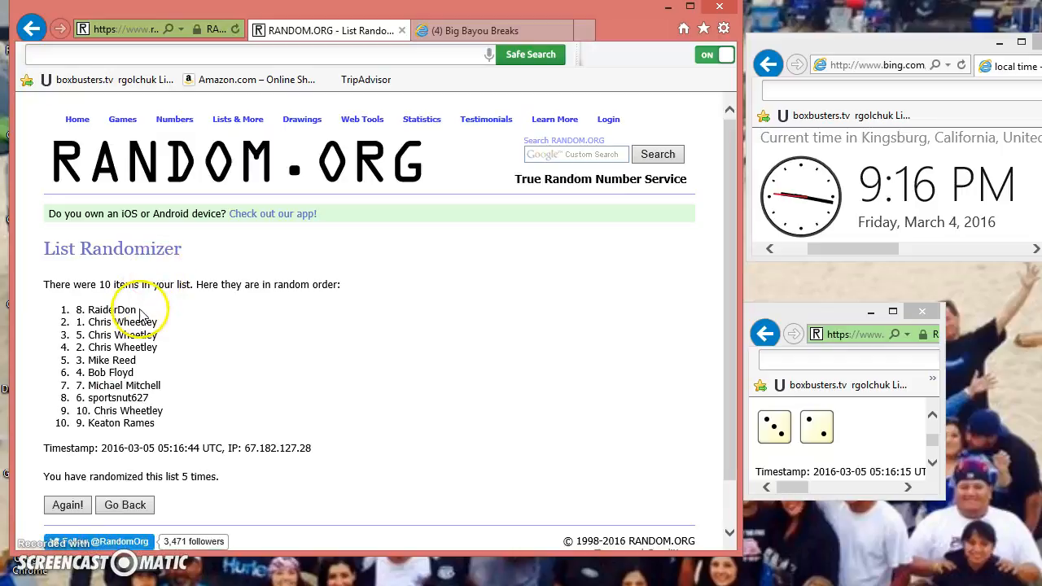
{"action": "double_click", "coordinate": [104, 310]}
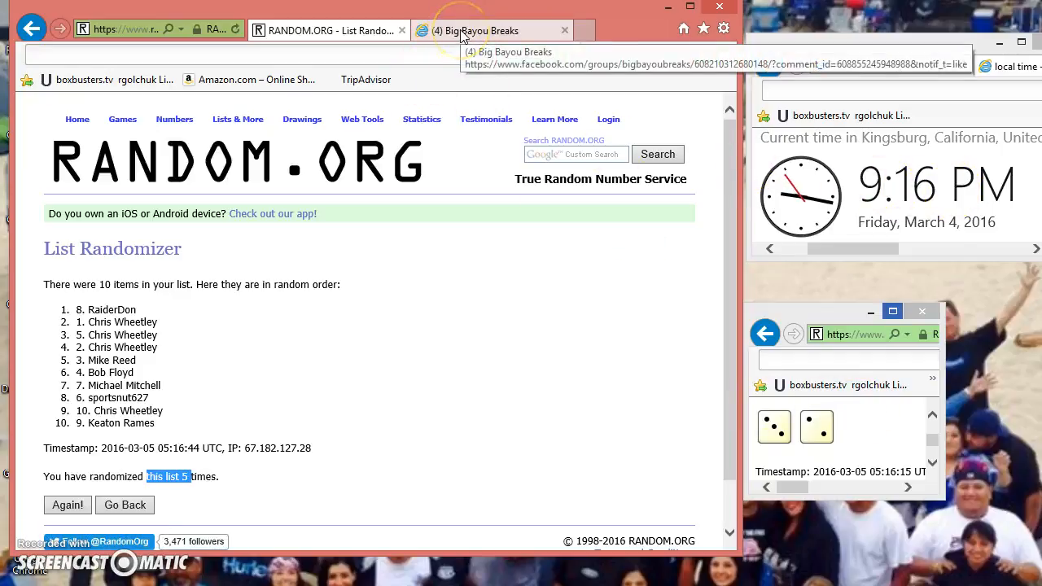
Step: Back on the Big Bayou Breaks thread, post a 'DONE' comment and start typing another
{"action": "left_click", "coordinate": [481, 30]}
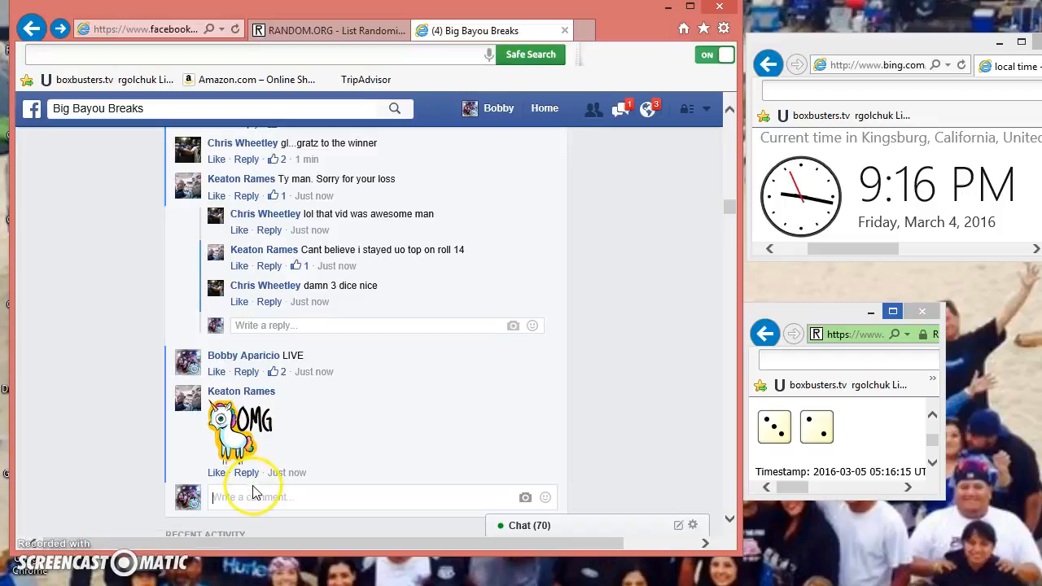
{"action": "type", "text": "DO"}
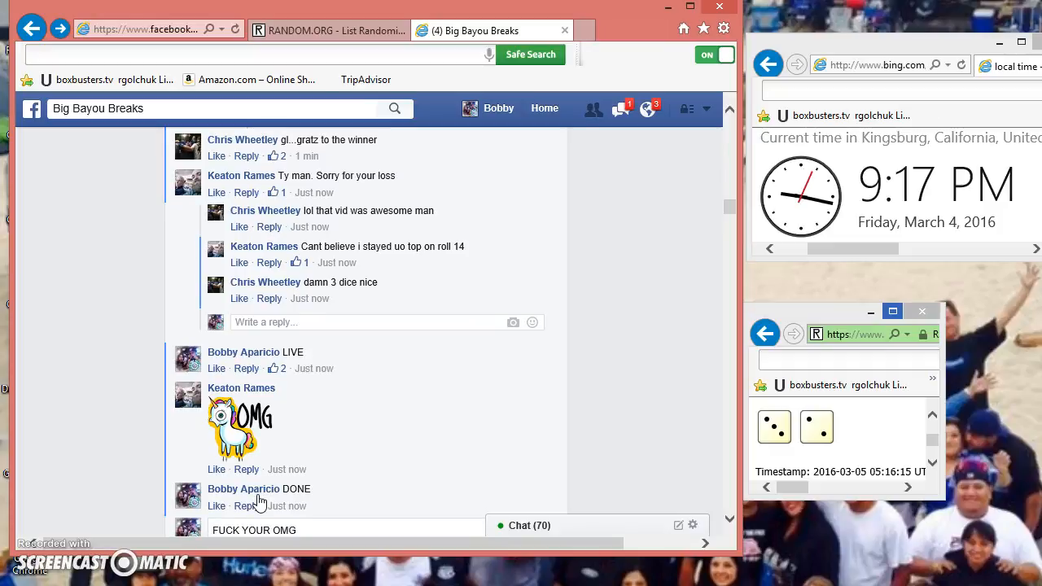
{"action": "type", "text": "'S"}
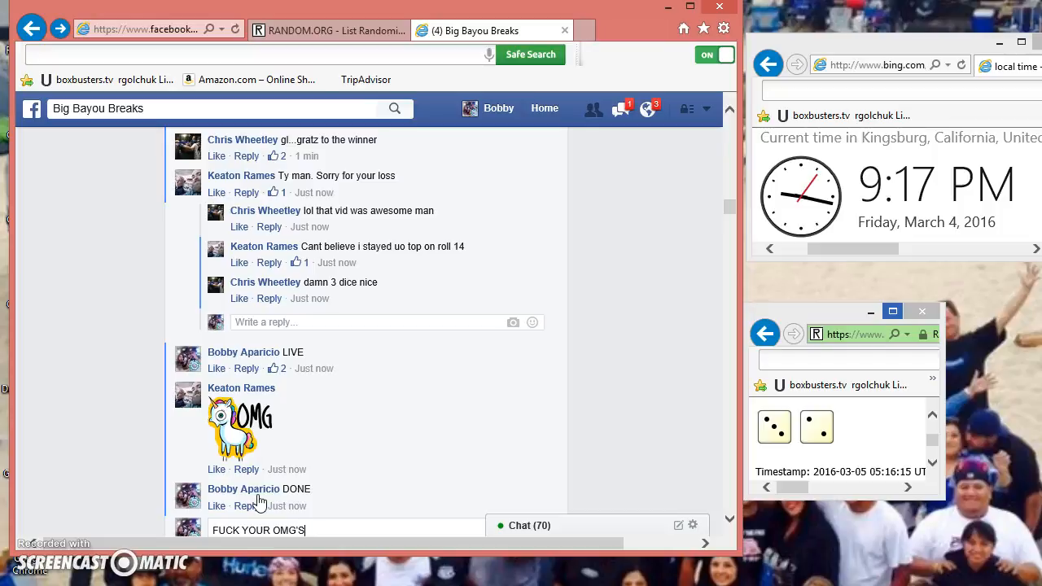